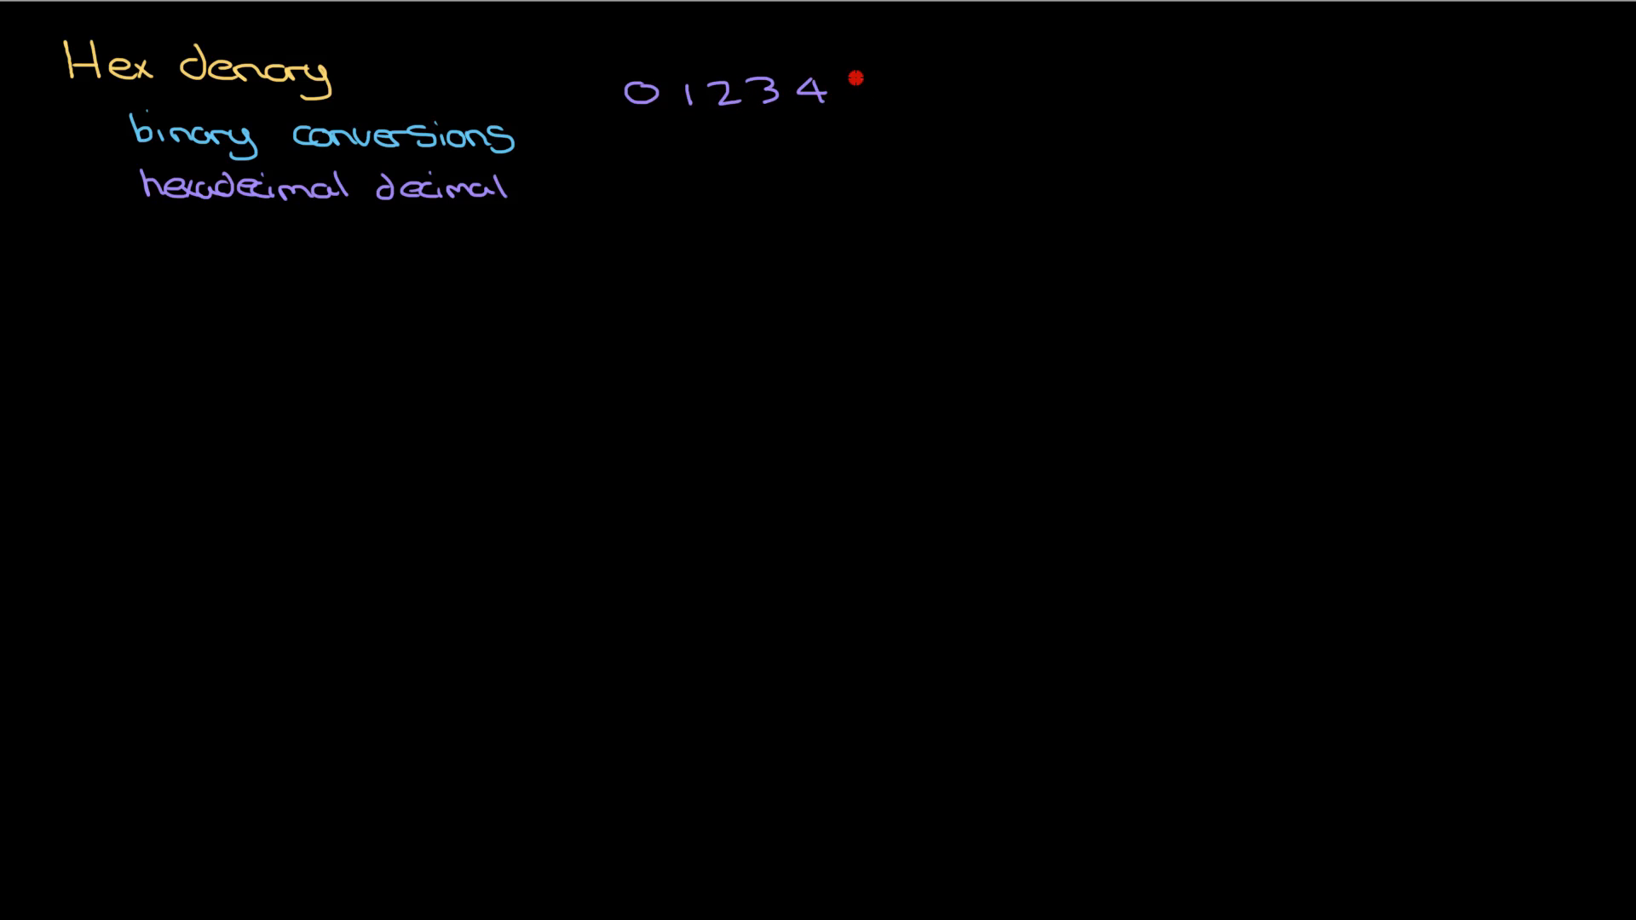
pyautogui.write('56')
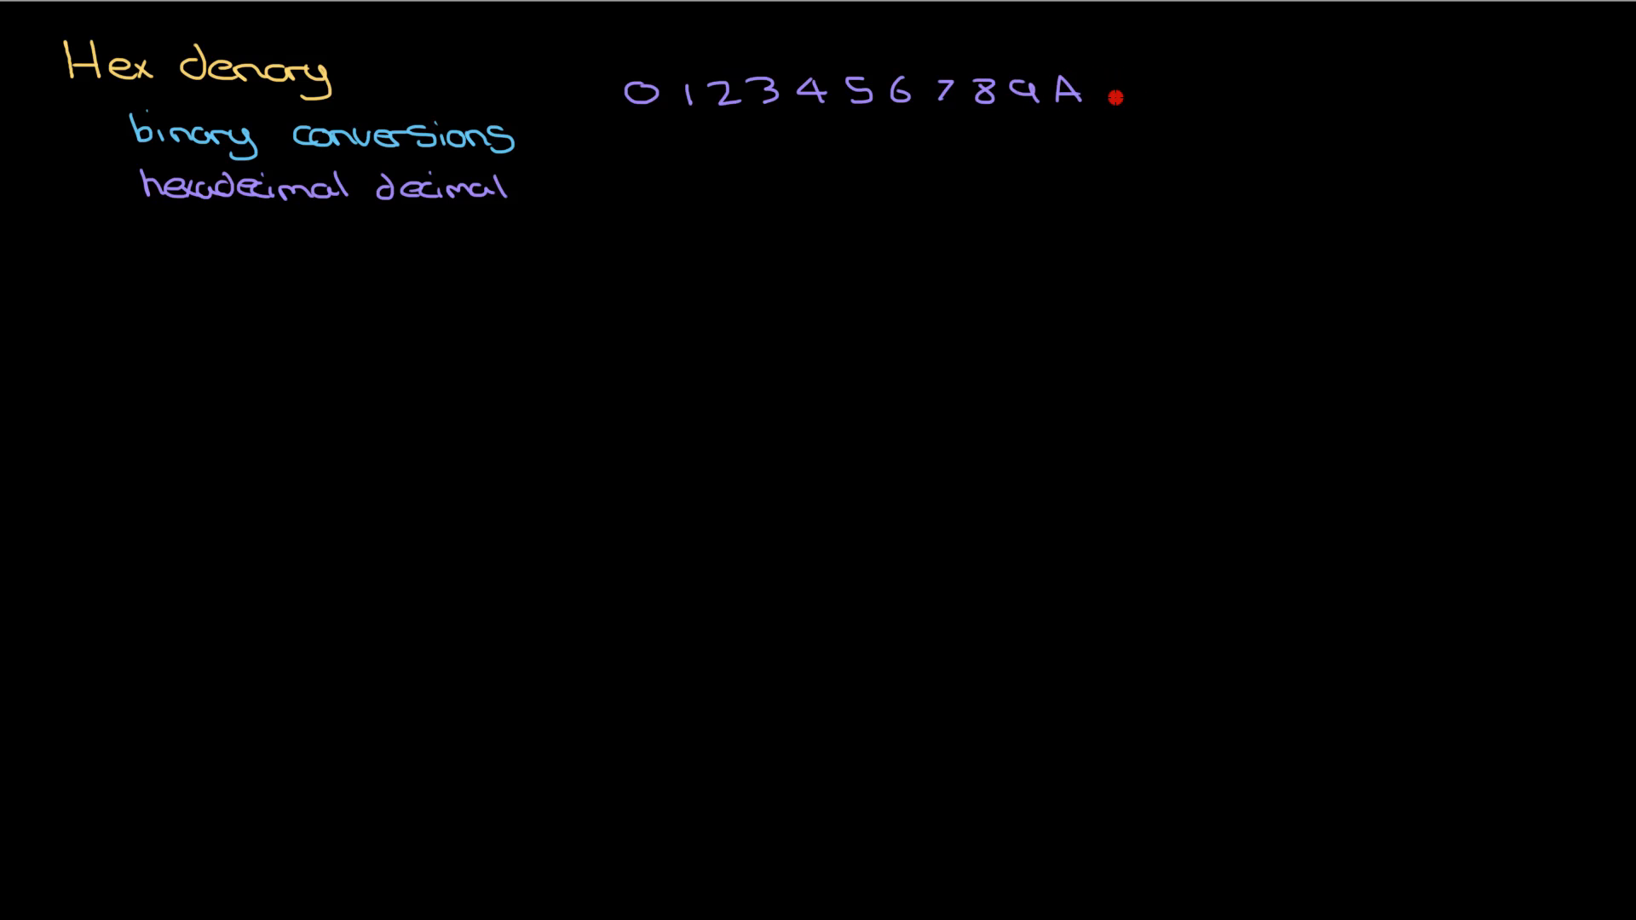
pyautogui.write('B')
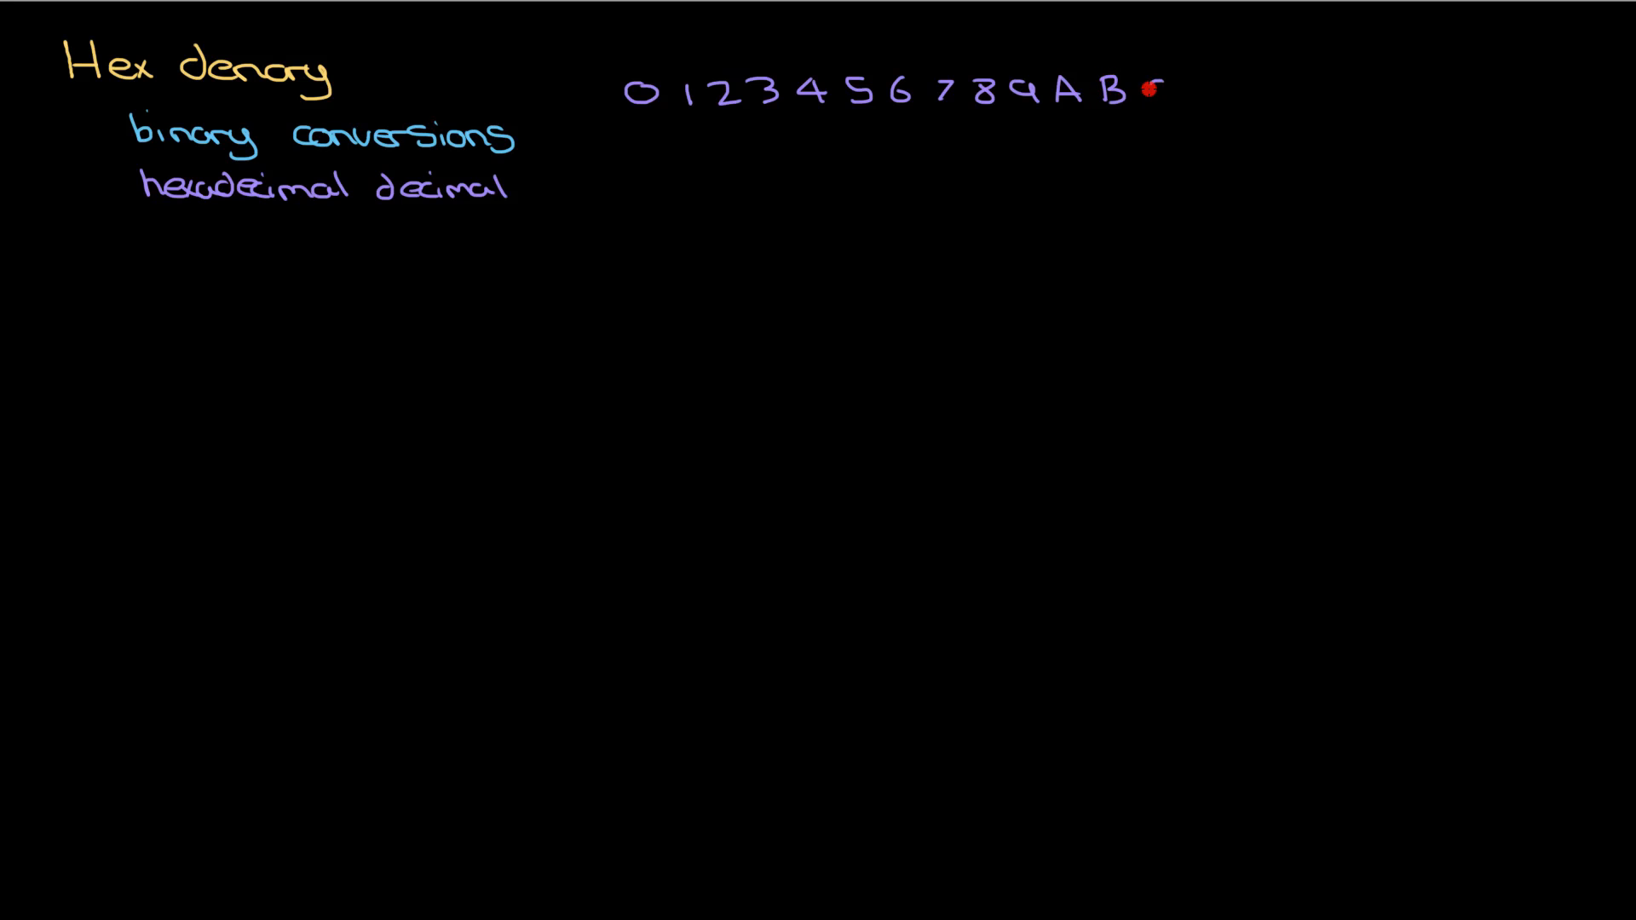